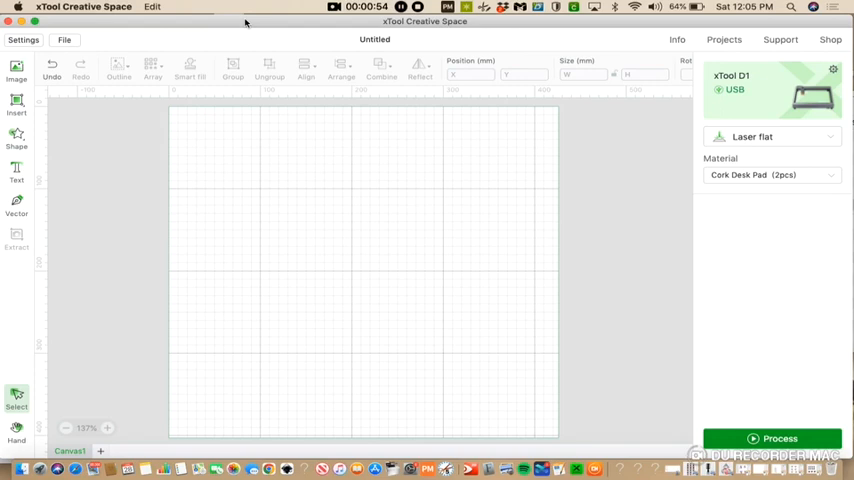
{"action": "mouse_move", "coordinate": [264, 24]}
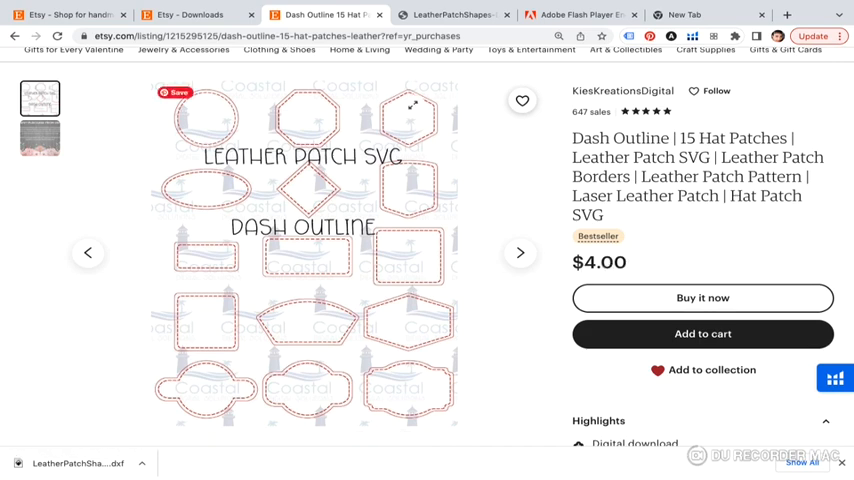
{"action": "mouse_move", "coordinate": [452, 408]}
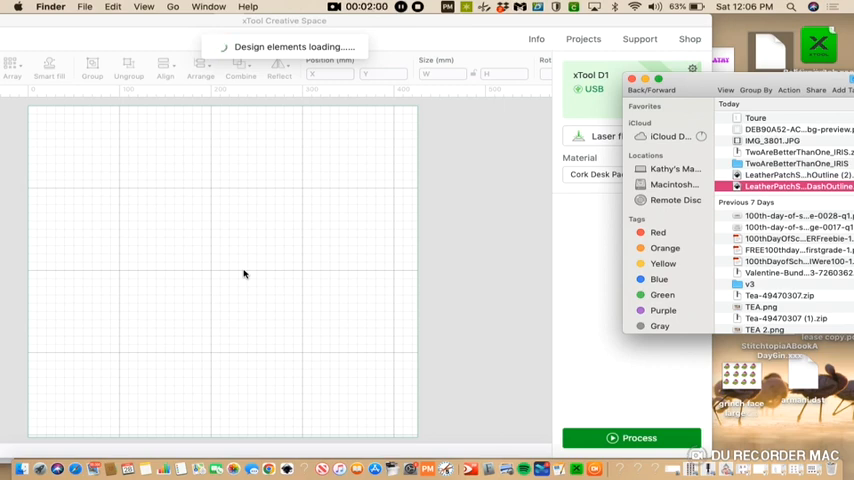
{"action": "mouse_move", "coordinate": [404, 100]}
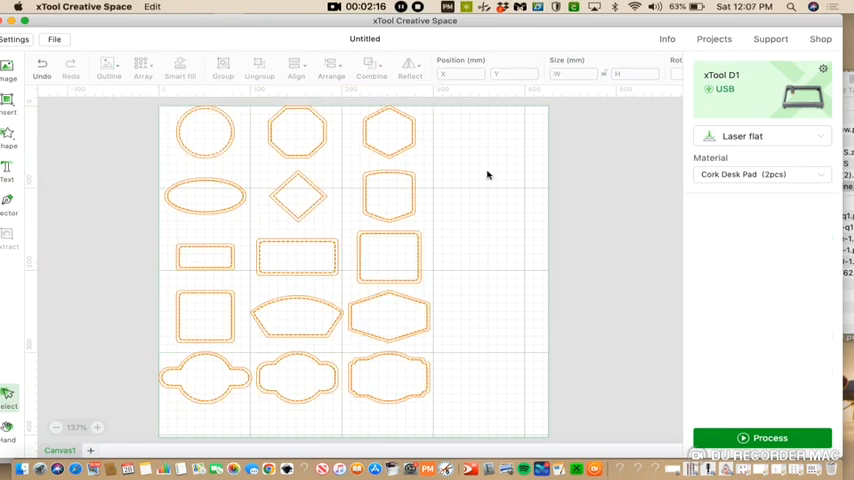
Delete the extra patch outlines, leaving only the small dotted rectangle
{"action": "left_click", "coordinate": [386, 132]}
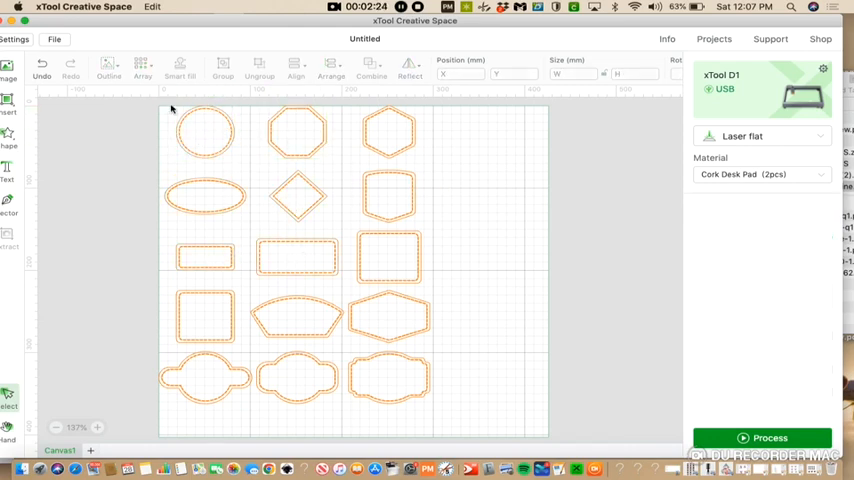
{"action": "left_click_drag", "start_coordinate": [170, 110], "coordinate": [418, 236]}
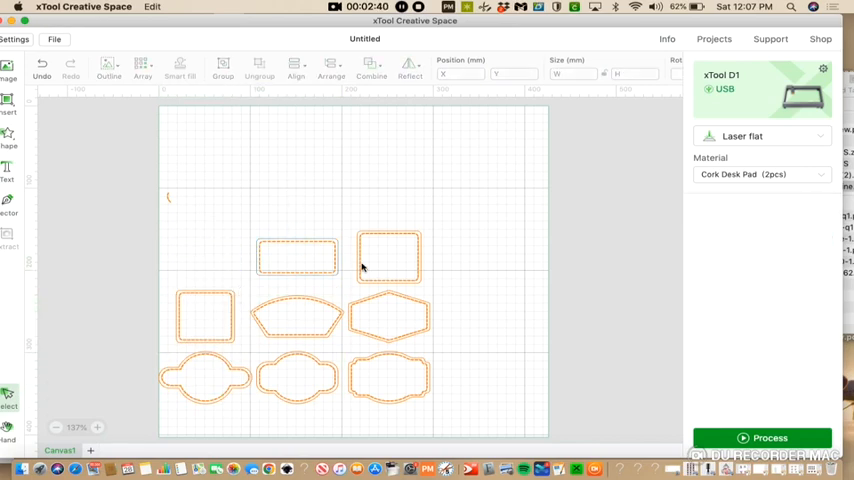
{"action": "left_click", "coordinate": [392, 256]}
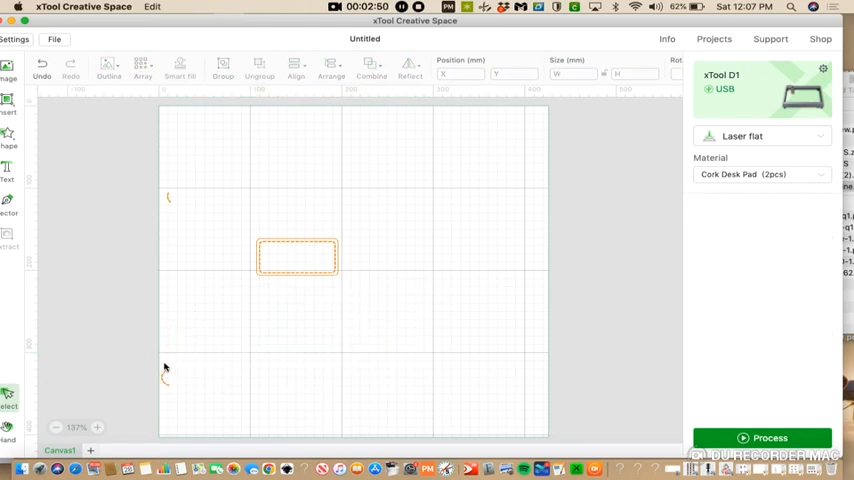
{"action": "left_click", "coordinate": [164, 384]}
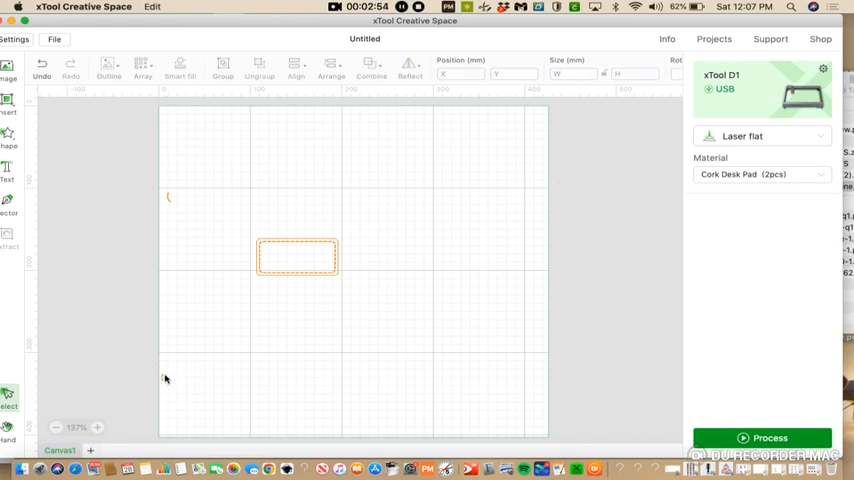
{"action": "mouse_move", "coordinate": [172, 410]}
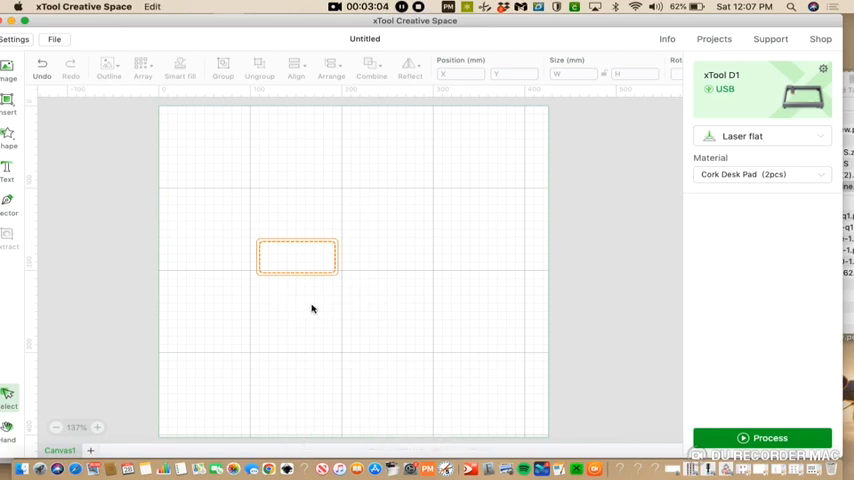
{"action": "mouse_move", "coordinate": [236, 232]}
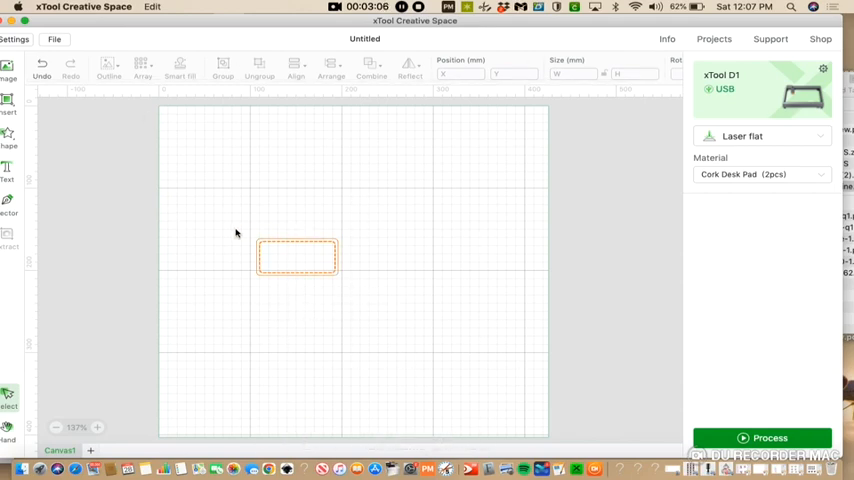
Move the dotted rectangle patch into the top-left corner of the canvas
{"action": "left_click", "coordinate": [296, 258]}
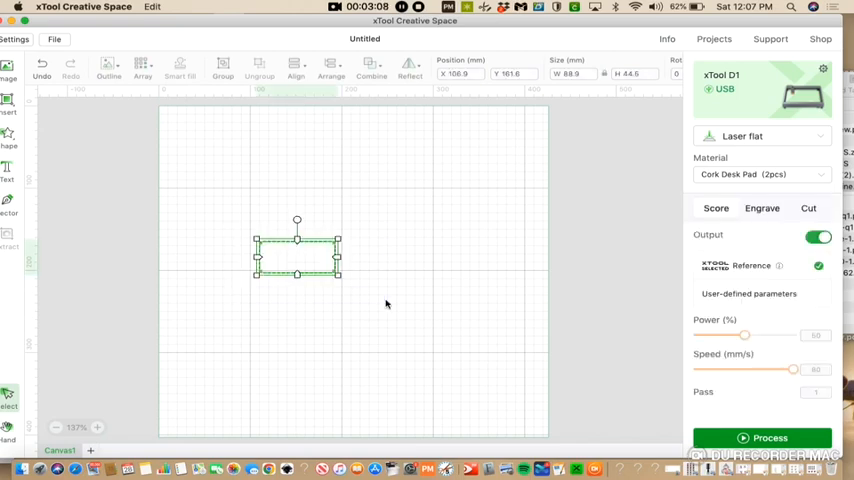
{"action": "left_click_drag", "start_coordinate": [296, 256], "coordinate": [248, 166]}
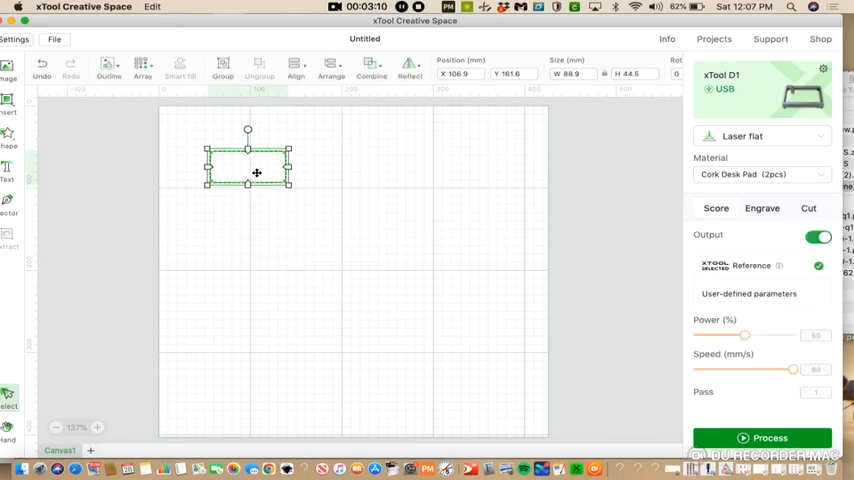
{"action": "left_click_drag", "start_coordinate": [256, 172], "coordinate": [220, 144]}
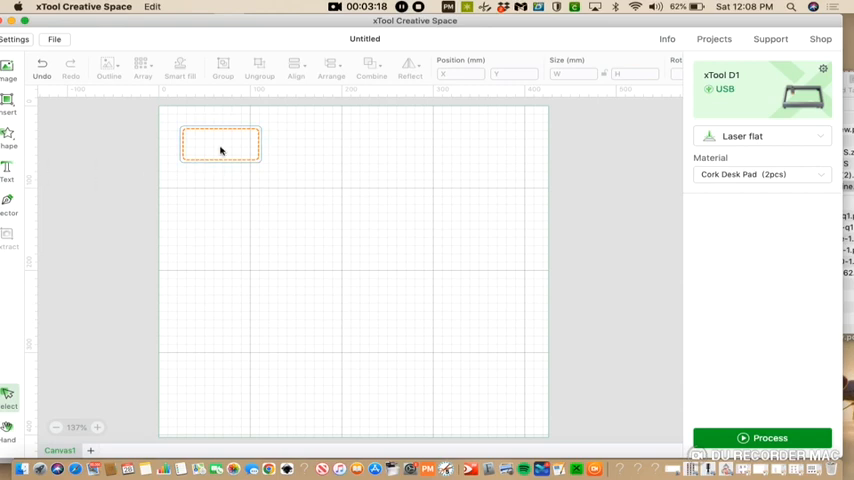
{"action": "left_click", "coordinate": [220, 148]}
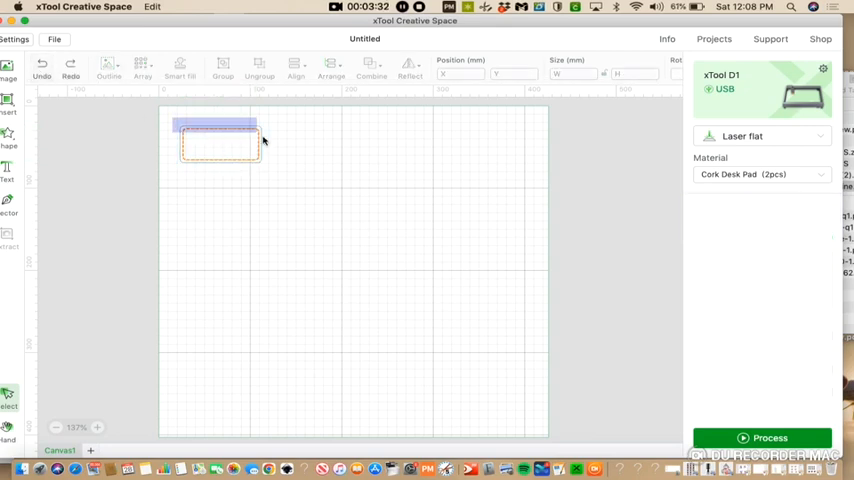
Resize the patch smaller and flatter with its corner handles
{"action": "left_click", "coordinate": [218, 144]}
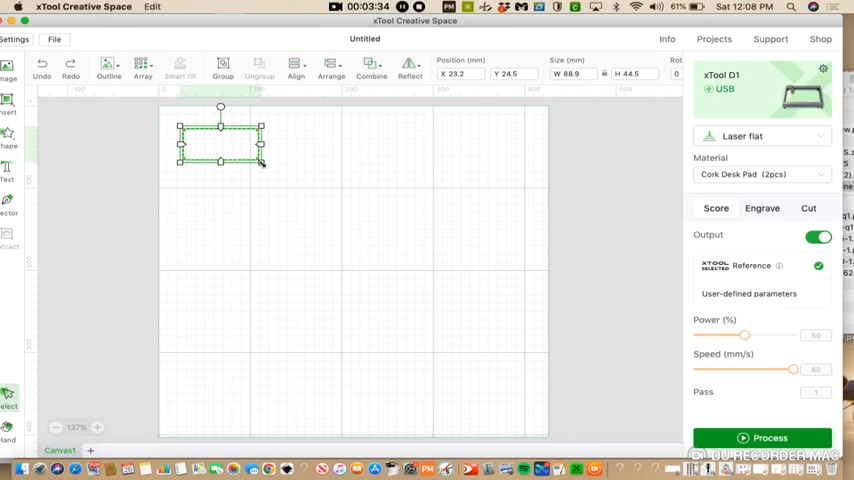
{"action": "left_click_drag", "start_coordinate": [260, 162], "coordinate": [240, 152]}
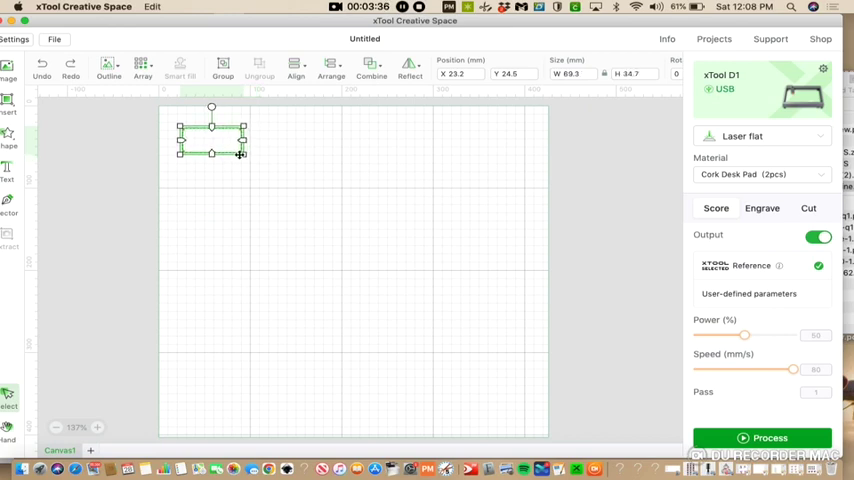
{"action": "left_click_drag", "start_coordinate": [242, 152], "coordinate": [228, 148]}
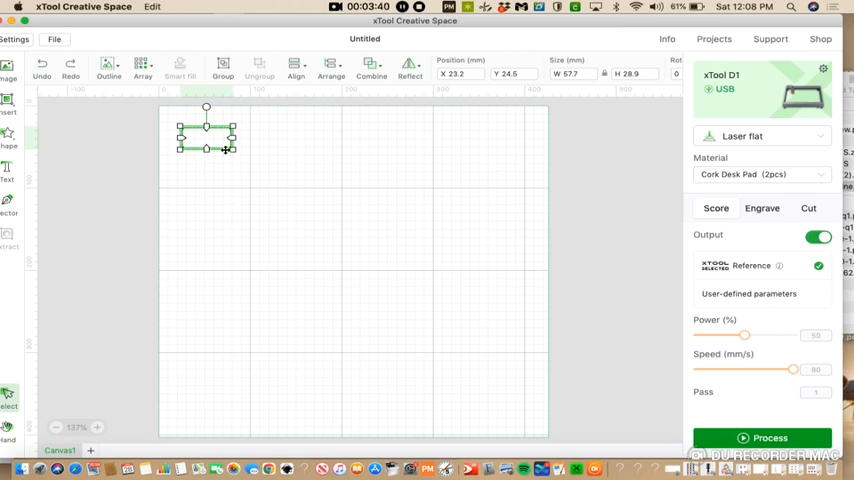
{"action": "mouse_move", "coordinate": [300, 156]}
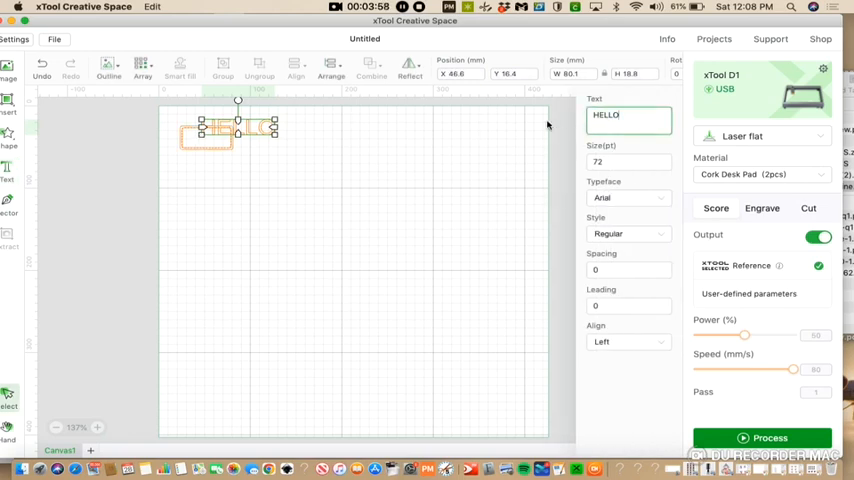
Add a text object reading BELIEVE beside the patch outline
{"action": "type", "text": "Belle"}
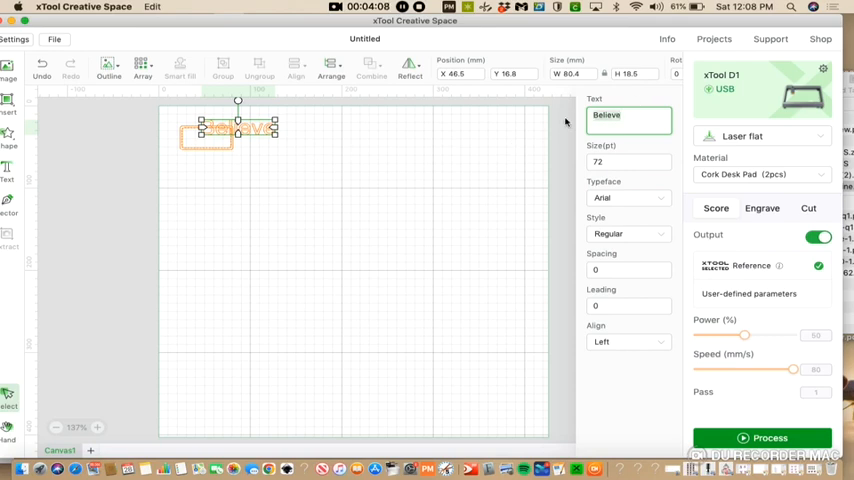
{"action": "type", "text": "B"}
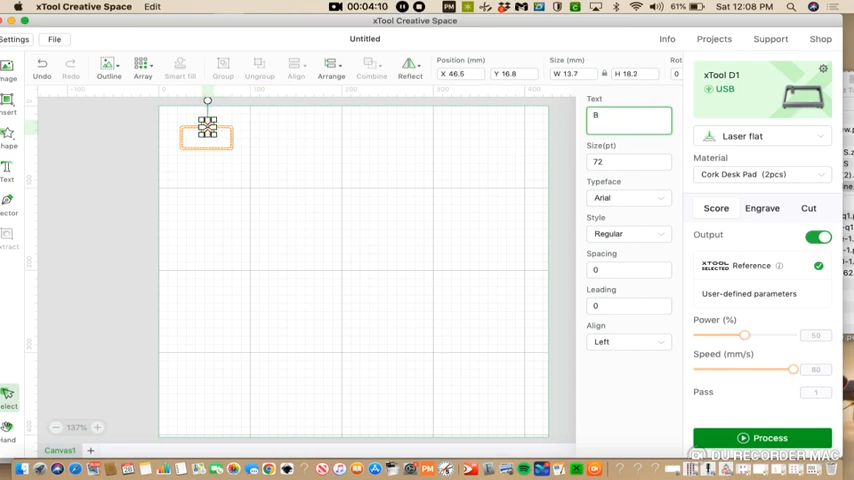
{"action": "type", "text": "ELEIVE"}
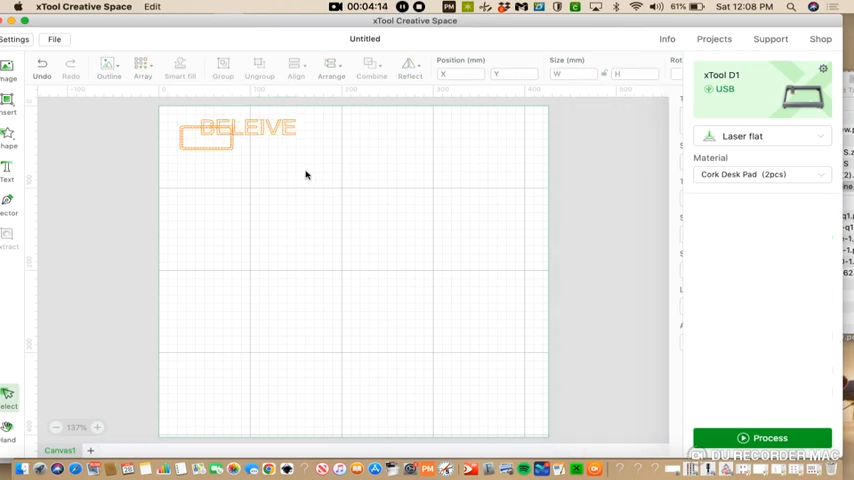
Move the BELIEVE text beside the patch and shrink it into a smaller, narrower block
{"action": "left_click", "coordinate": [240, 136]}
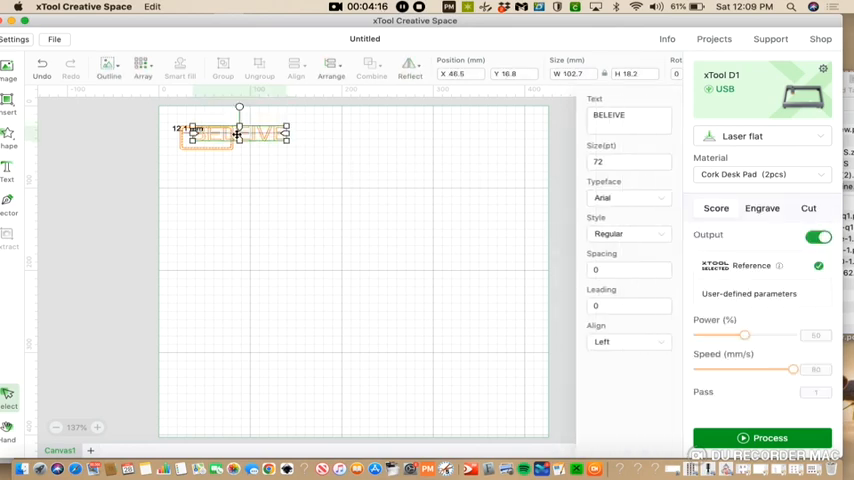
{"action": "left_click_drag", "start_coordinate": [220, 136], "coordinate": [316, 140]}
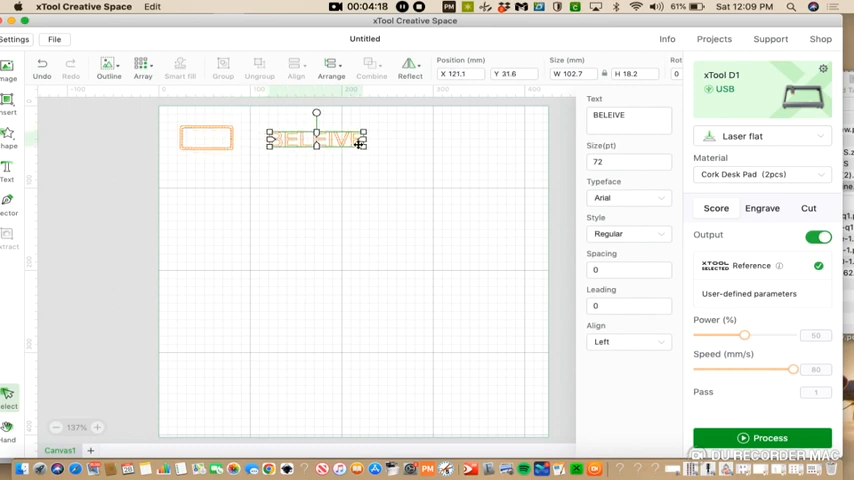
{"action": "left_click_drag", "start_coordinate": [364, 140], "coordinate": [384, 140]}
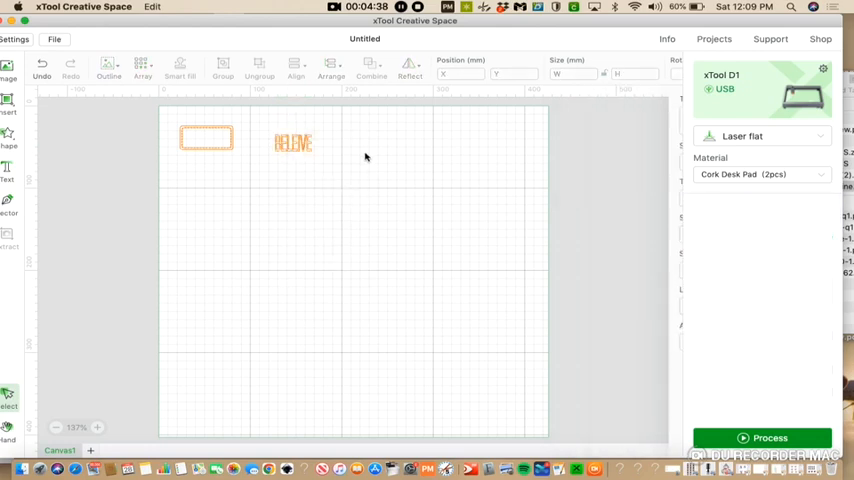
{"action": "left_click", "coordinate": [292, 142]}
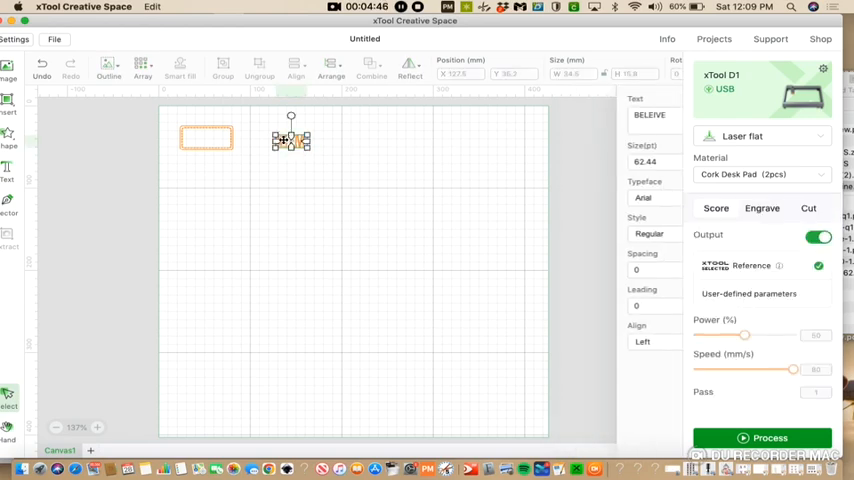
{"action": "left_click_drag", "start_coordinate": [290, 138], "coordinate": [208, 138]}
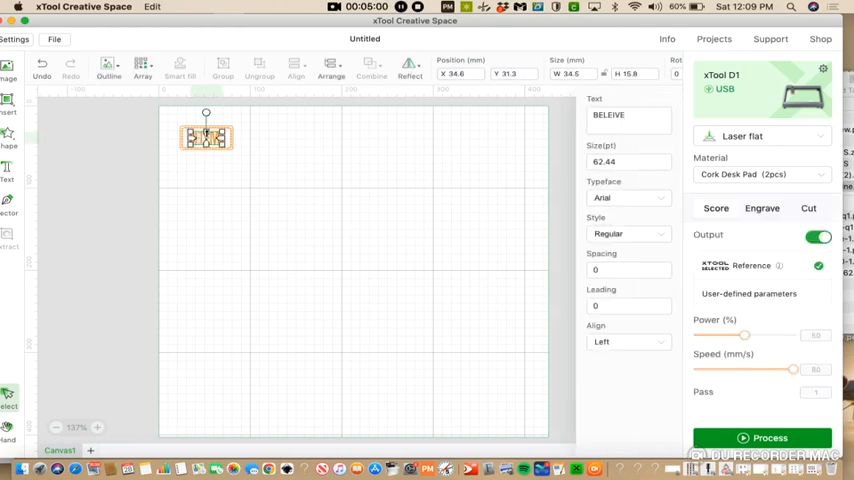
{"action": "mouse_move", "coordinate": [378, 196]}
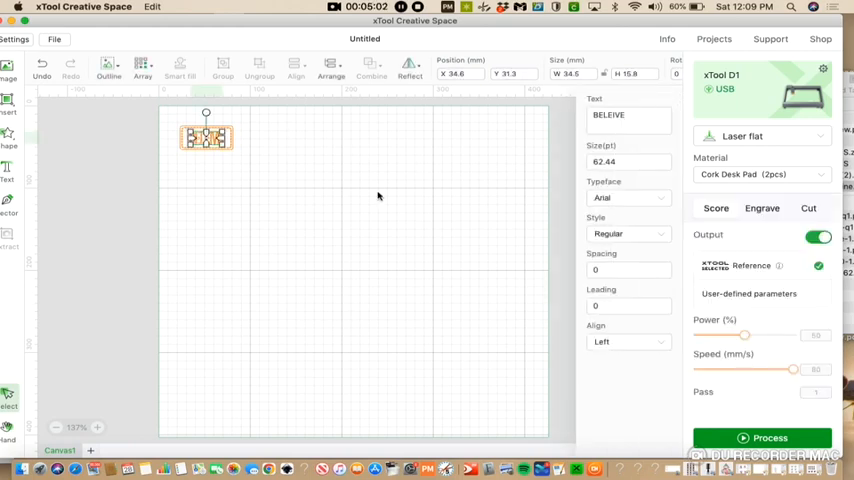
Select the dotted patch outline to show its laser processing settings
{"action": "left_click", "coordinate": [762, 208]}
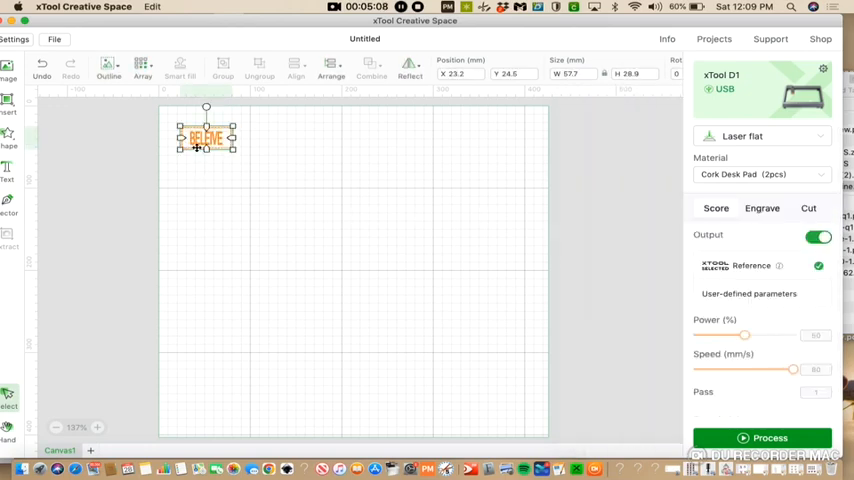
{"action": "mouse_move", "coordinate": [666, 200]}
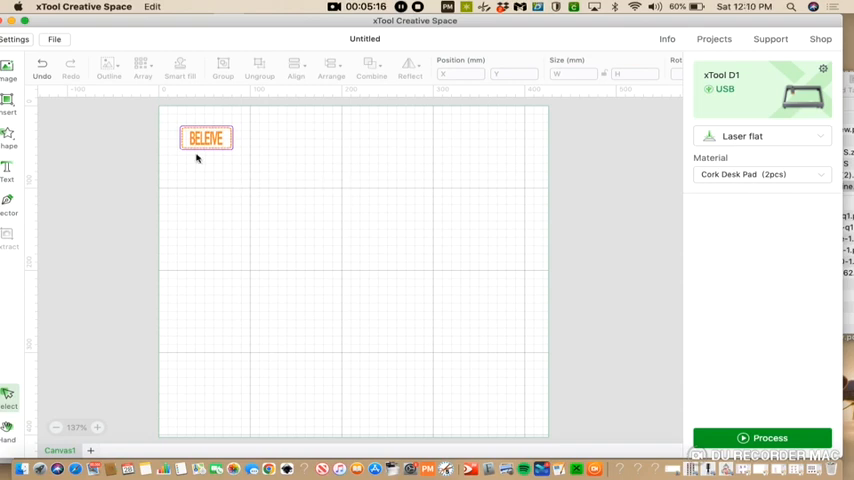
{"action": "mouse_move", "coordinate": [174, 122]}
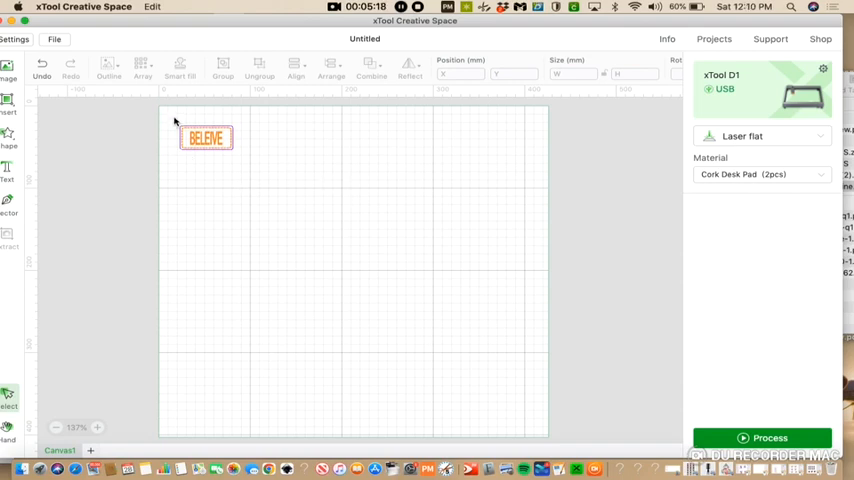
{"action": "left_click", "coordinate": [204, 136]}
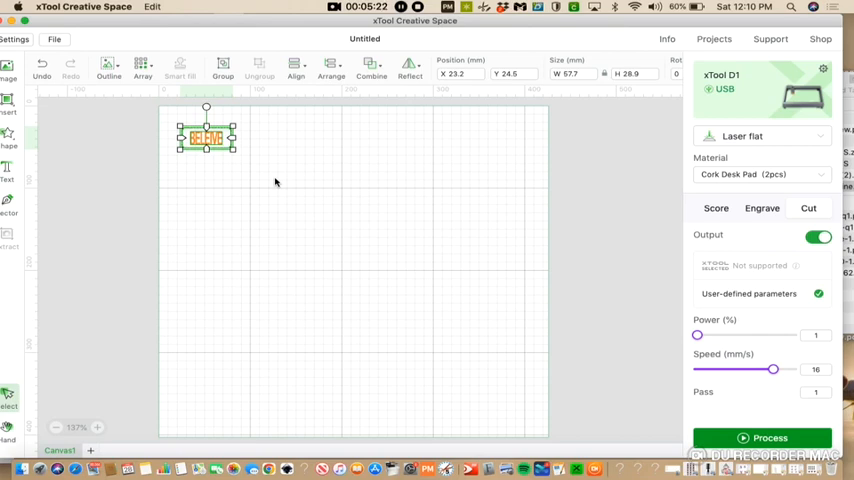
{"action": "mouse_move", "coordinate": [456, 236]}
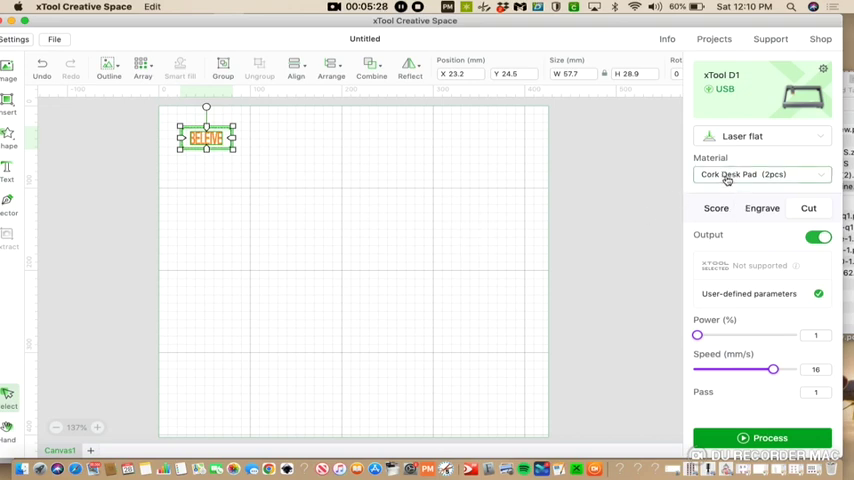
{"action": "mouse_move", "coordinate": [766, 180]}
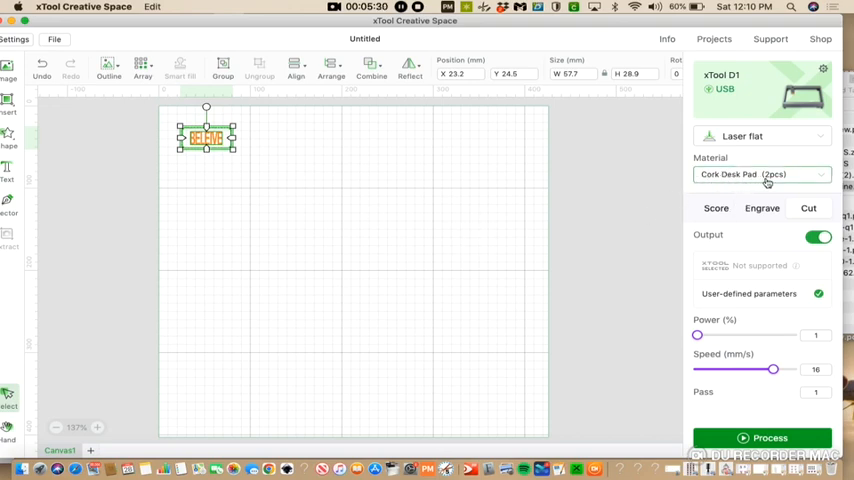
{"action": "mouse_move", "coordinate": [760, 184]}
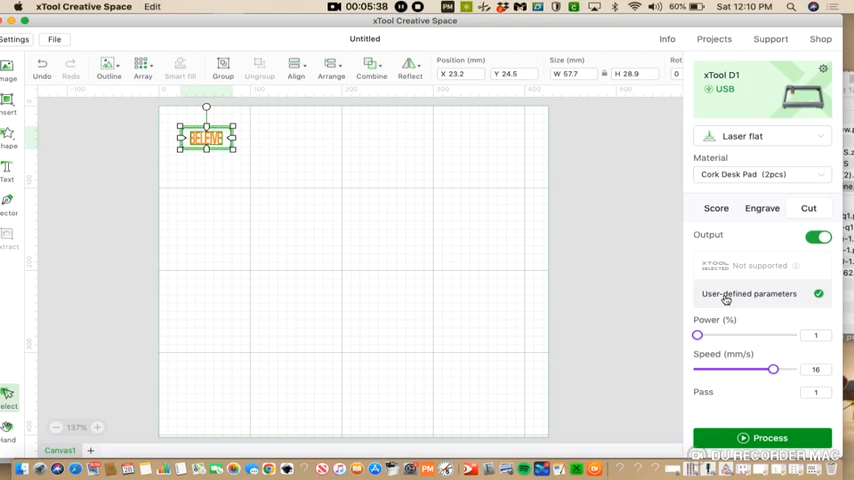
Set the outline's user-defined laser power to 100% and speed to about 3 mm/s
{"action": "left_click_drag", "start_coordinate": [698, 336], "coordinate": [782, 336]}
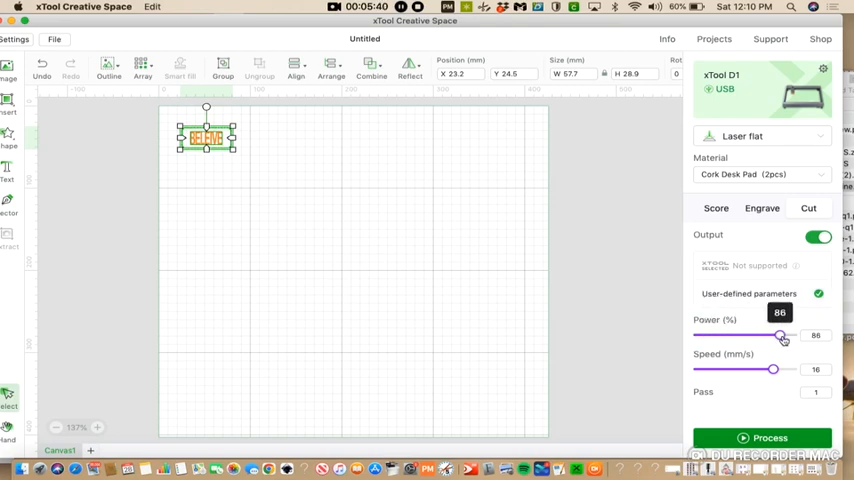
{"action": "left_click_drag", "start_coordinate": [780, 336], "coordinate": [792, 336]}
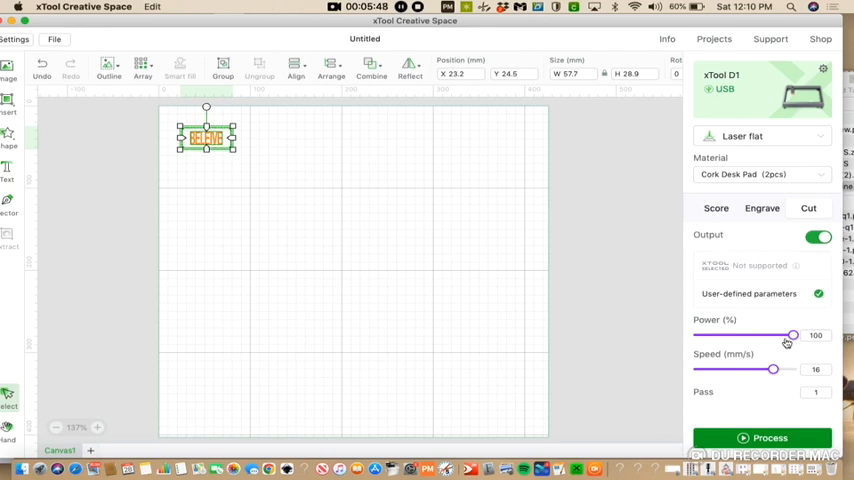
{"action": "left_click_drag", "start_coordinate": [772, 368], "coordinate": [700, 368]}
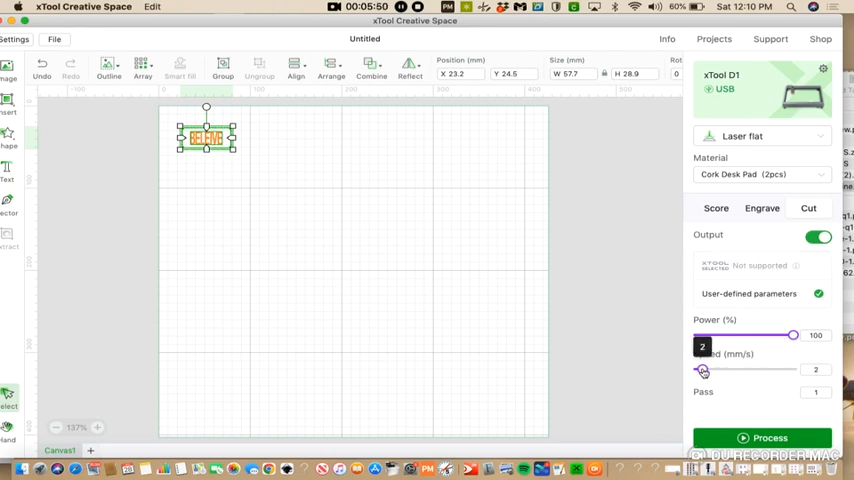
{"action": "left_click_drag", "start_coordinate": [704, 370], "coordinate": [712, 370]}
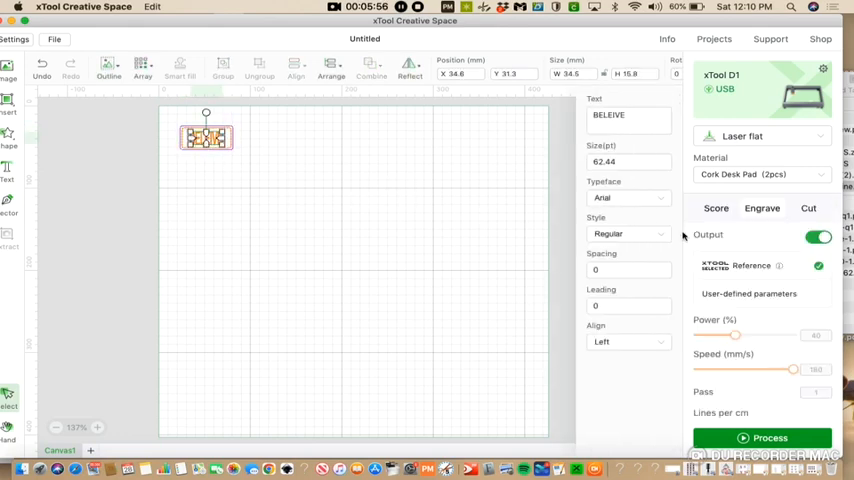
{"action": "left_click", "coordinate": [760, 208]}
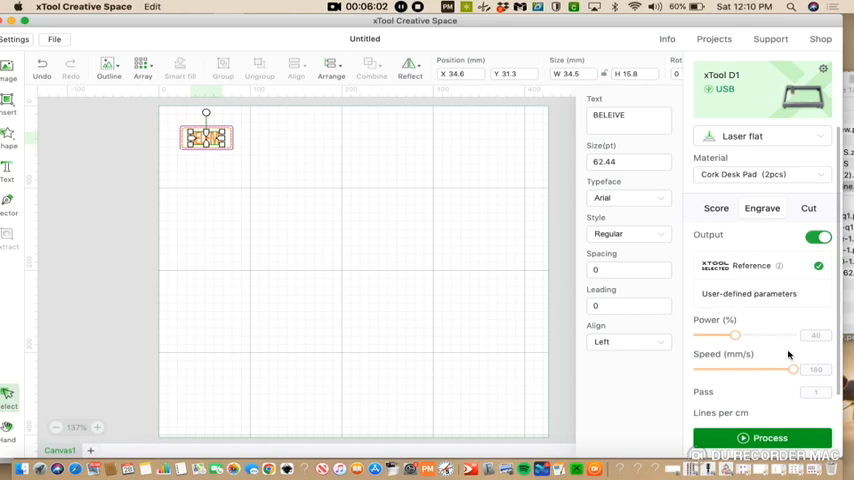
{"action": "mouse_move", "coordinate": [810, 350]}
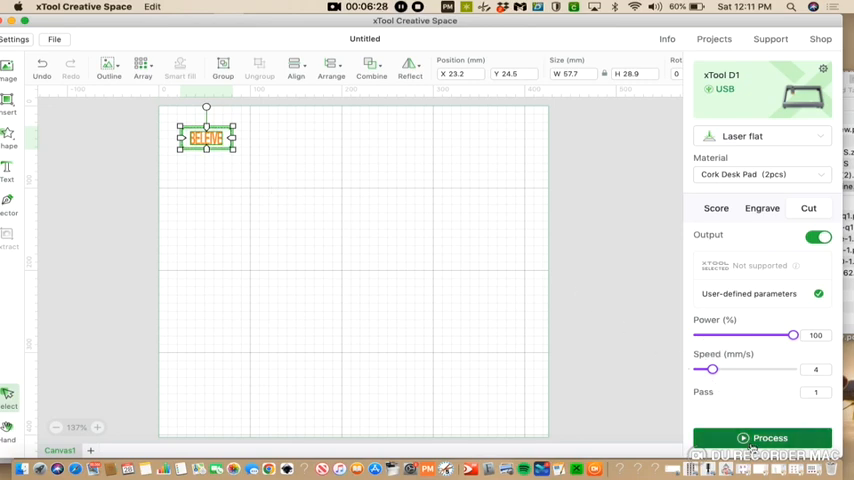
Preview the job, try the top-left start origin, then set it back to the centre
{"action": "left_click", "coordinate": [760, 436]}
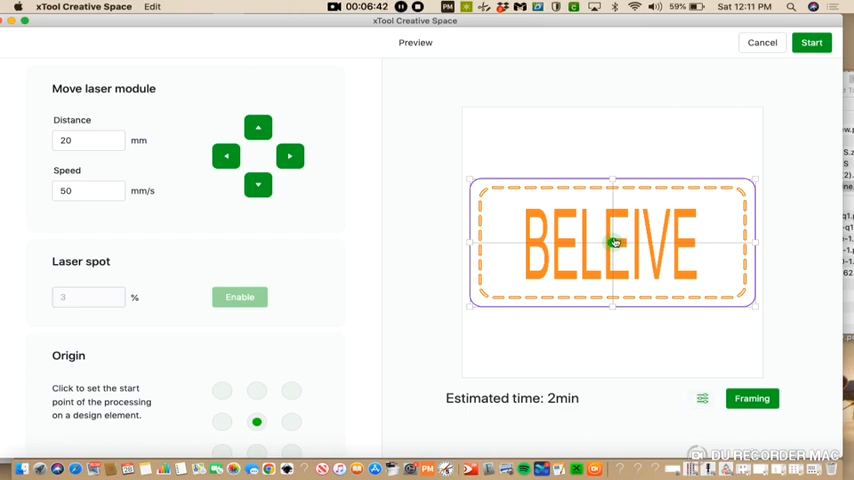
{"action": "mouse_move", "coordinate": [470, 180]}
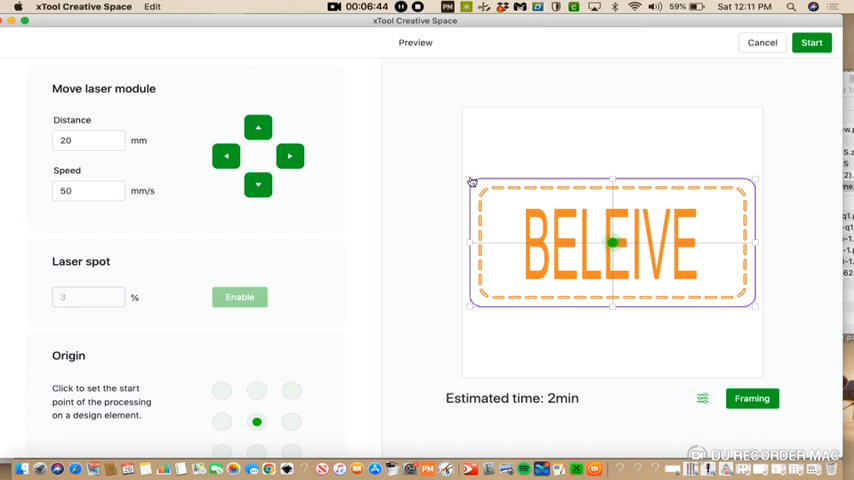
{"action": "left_click", "coordinate": [220, 388]}
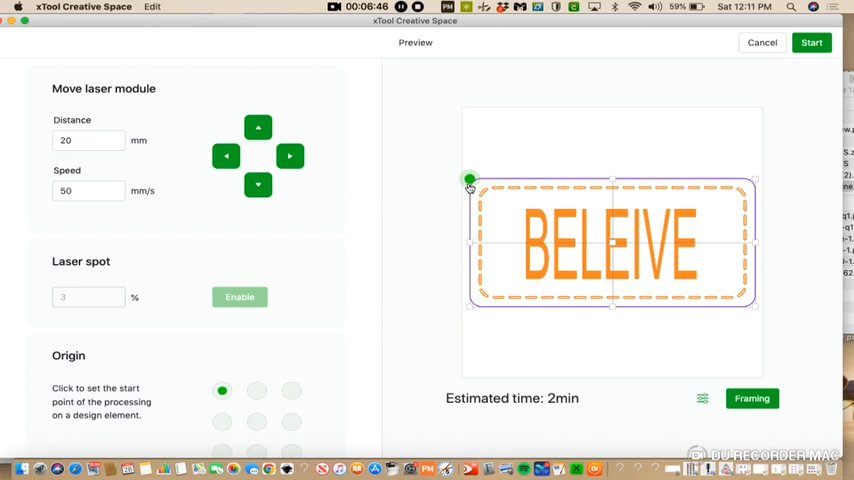
{"action": "left_click", "coordinate": [258, 418]}
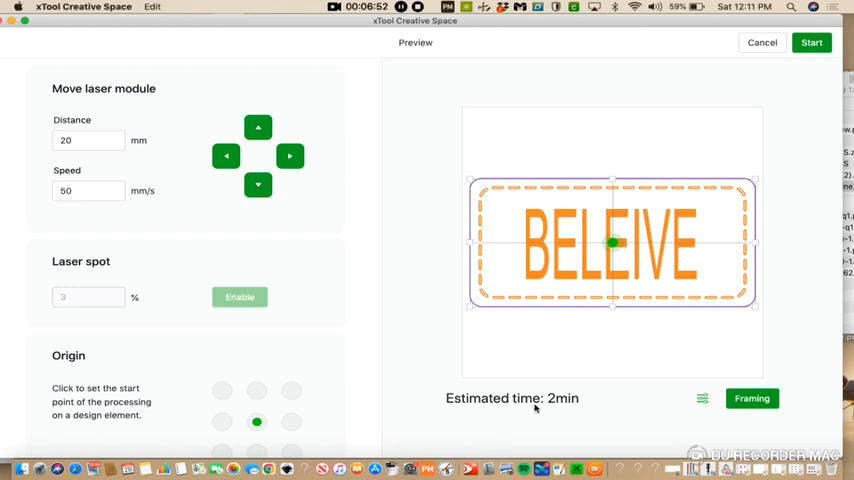
{"action": "mouse_move", "coordinate": [552, 404]}
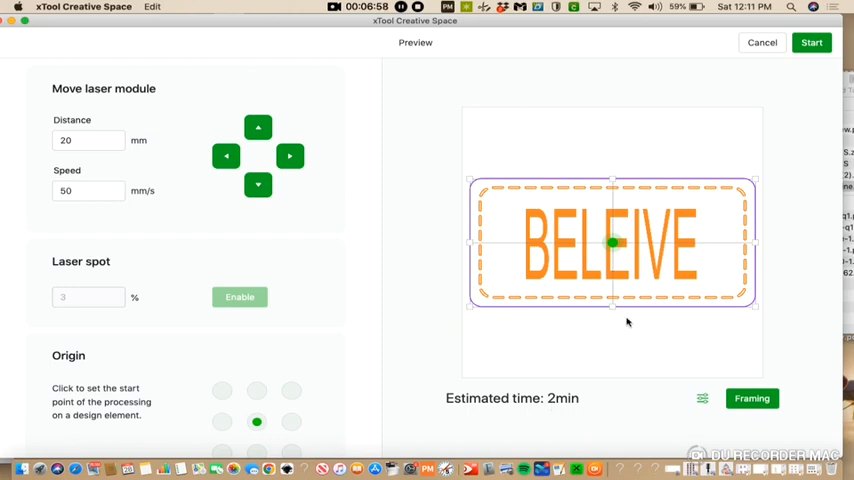
{"action": "mouse_move", "coordinate": [716, 242]}
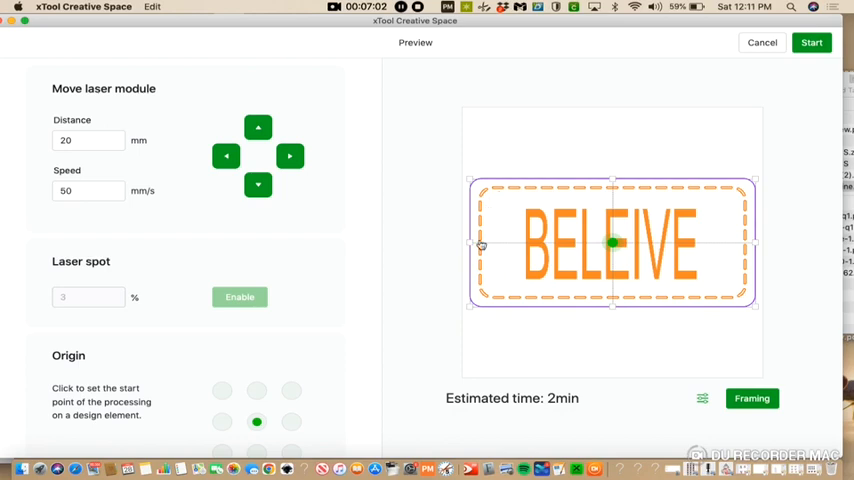
{"action": "mouse_move", "coordinate": [736, 186]}
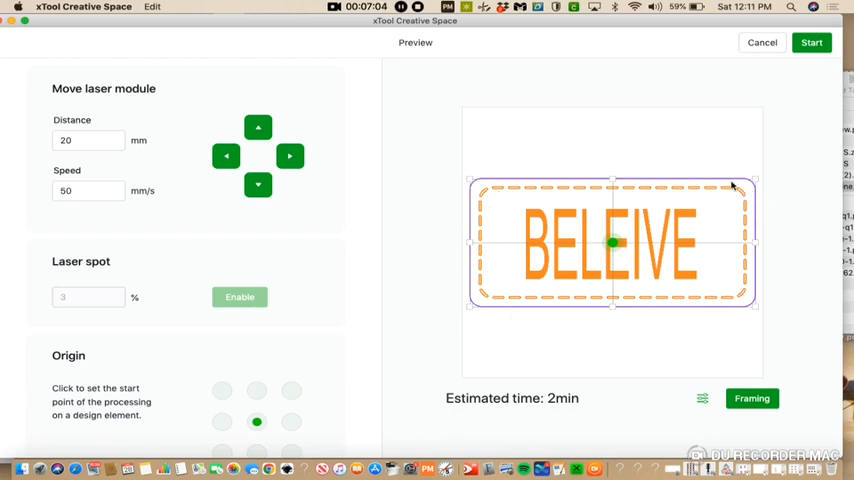
{"action": "mouse_move", "coordinate": [784, 360]}
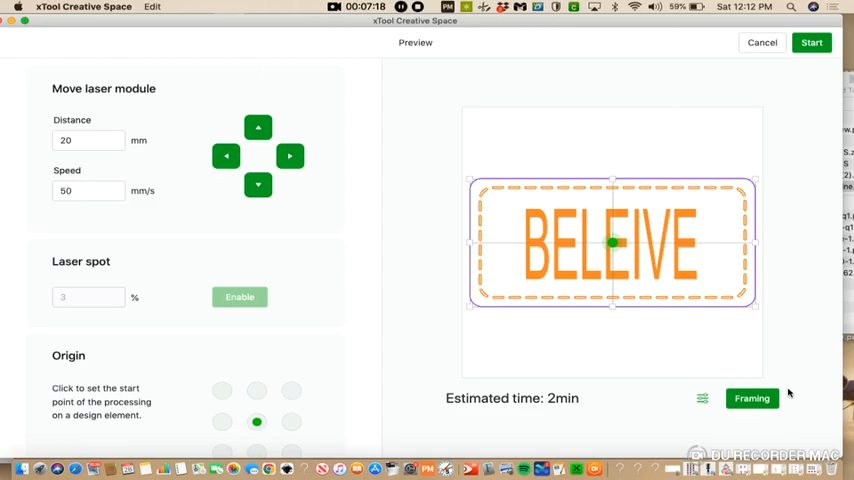
{"action": "mouse_move", "coordinate": [426, 78]}
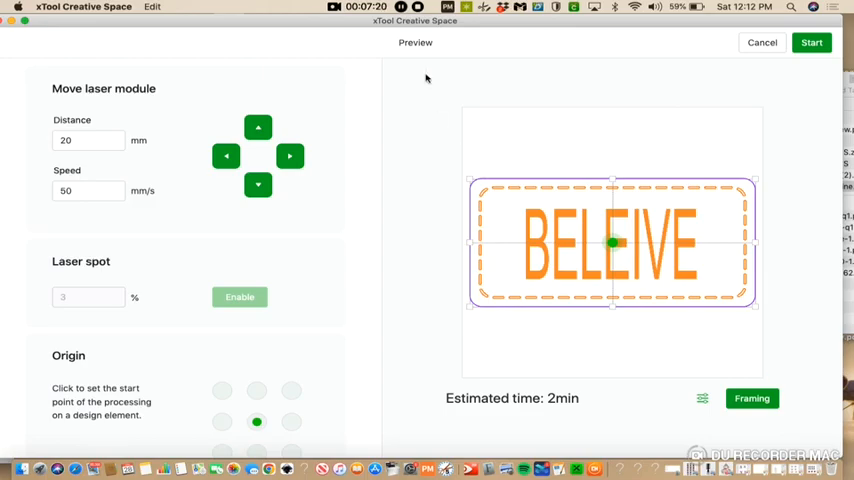